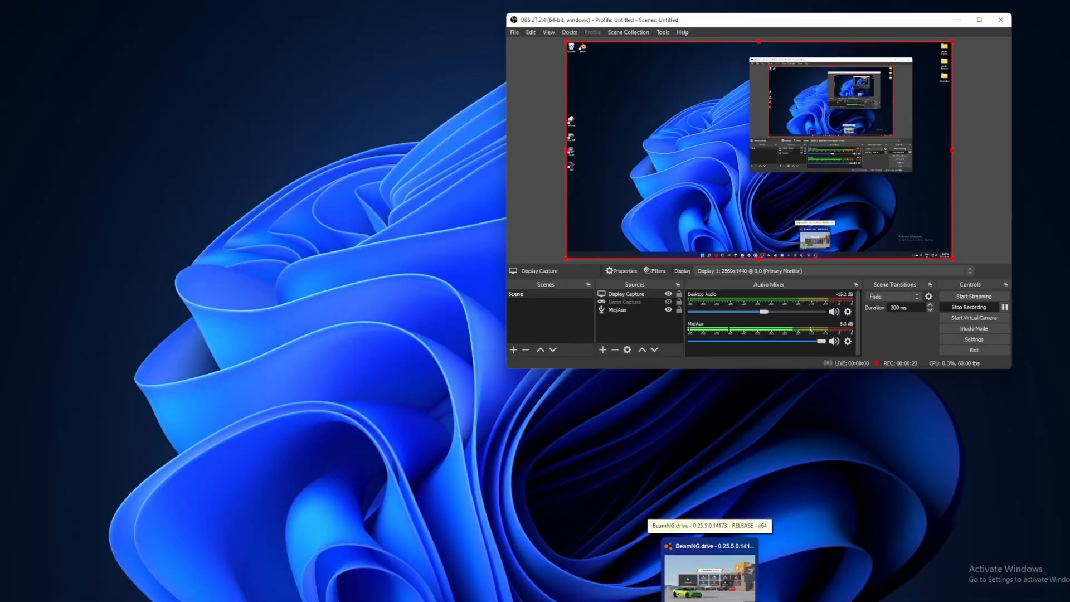
# Restore the BeamNG.drive window from the taskbar and show its in-game main menu
pyautogui.click(707, 573)
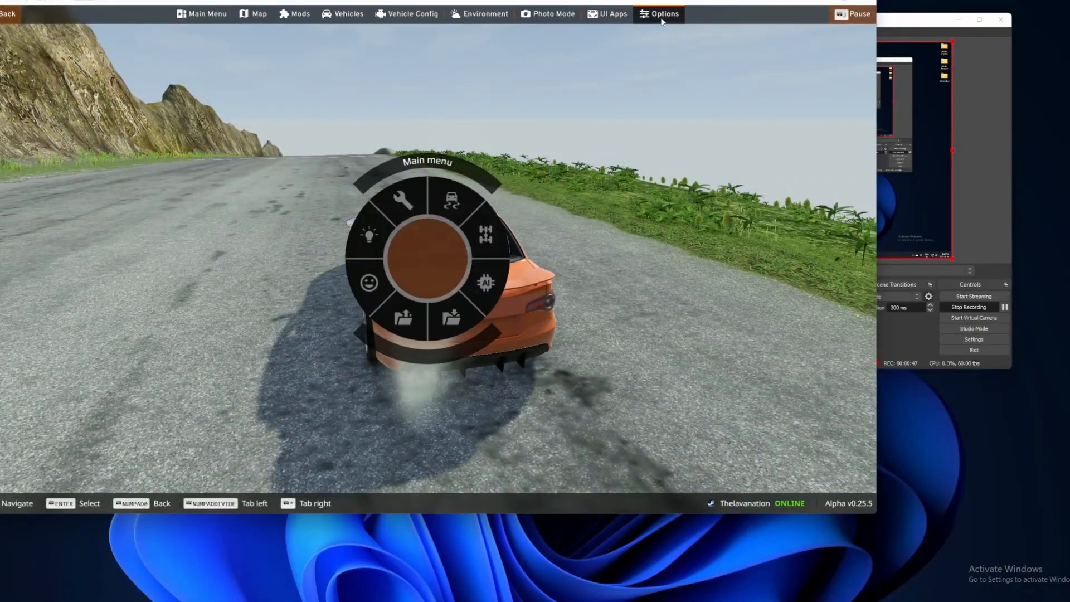
# In Display options, keep Vertical Sync set to On and leave FPS Limiter unchecked
pyautogui.click(657, 13)
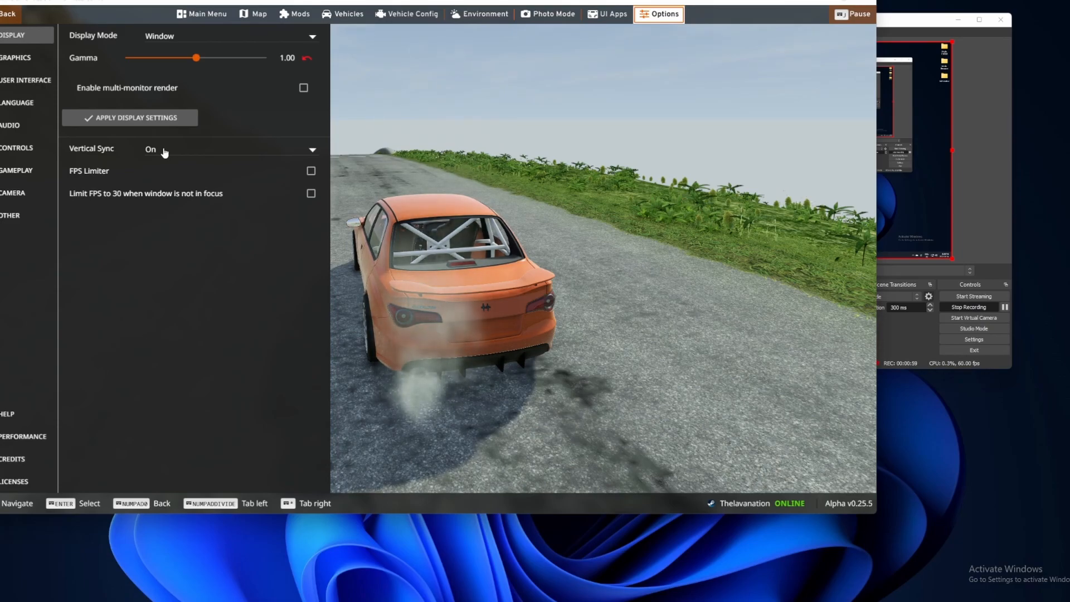
pyautogui.click(229, 149)
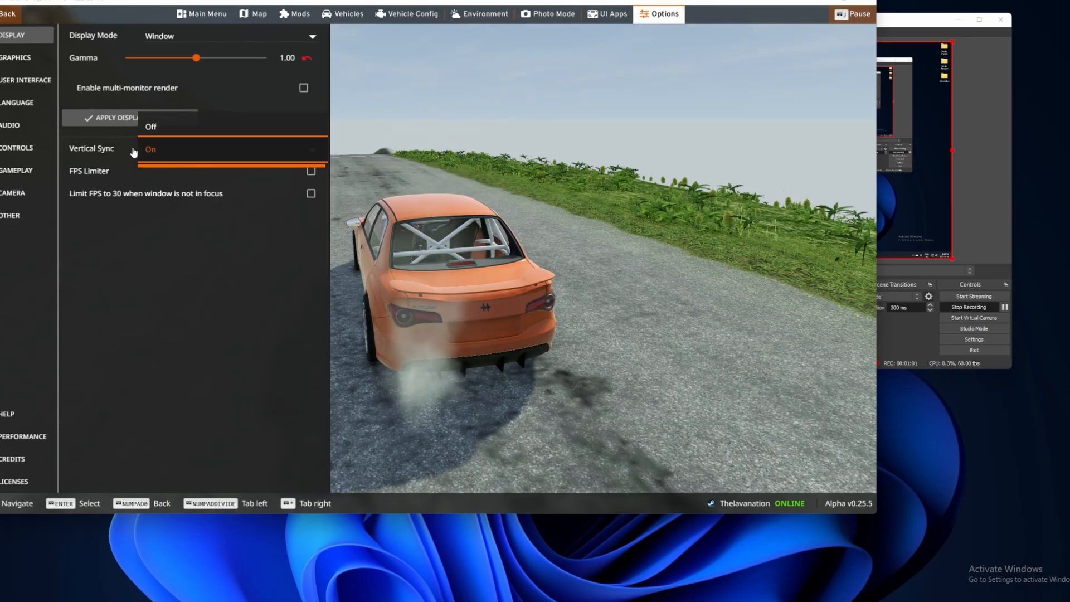
pyautogui.click(150, 149)
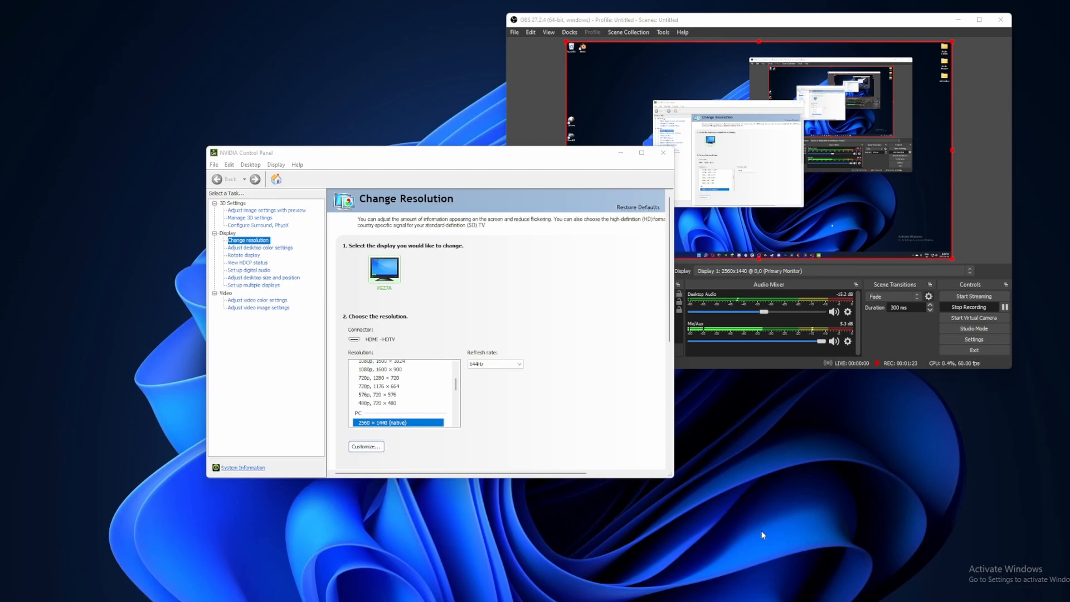
# Select 60Hz as the refresh rate for the 2560 × 1440 display
pyautogui.click(517, 363)
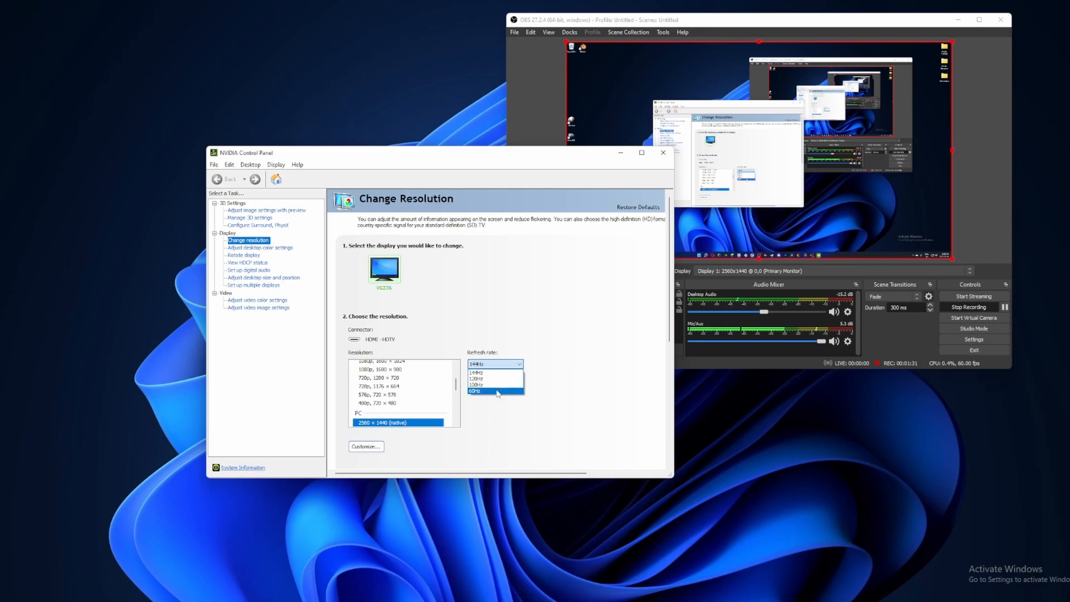
pyautogui.click(475, 391)
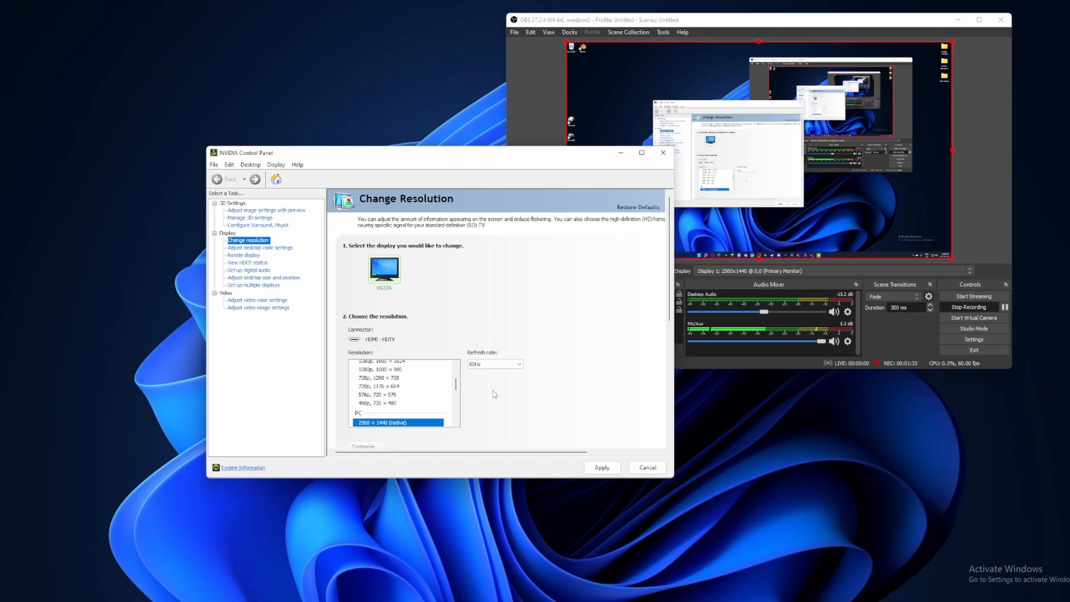
pyautogui.moveTo(569, 384)
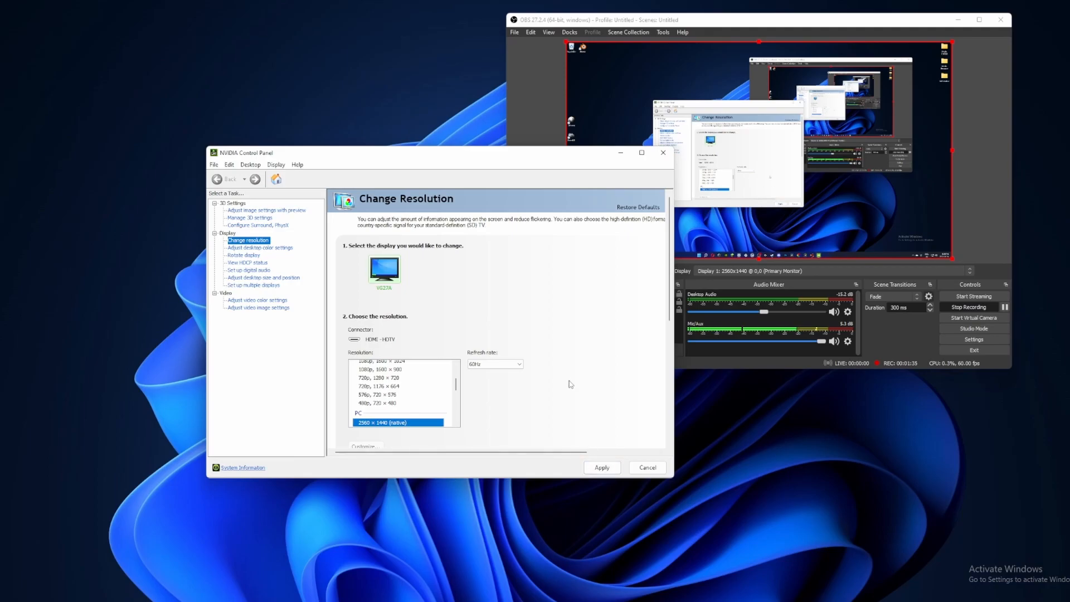